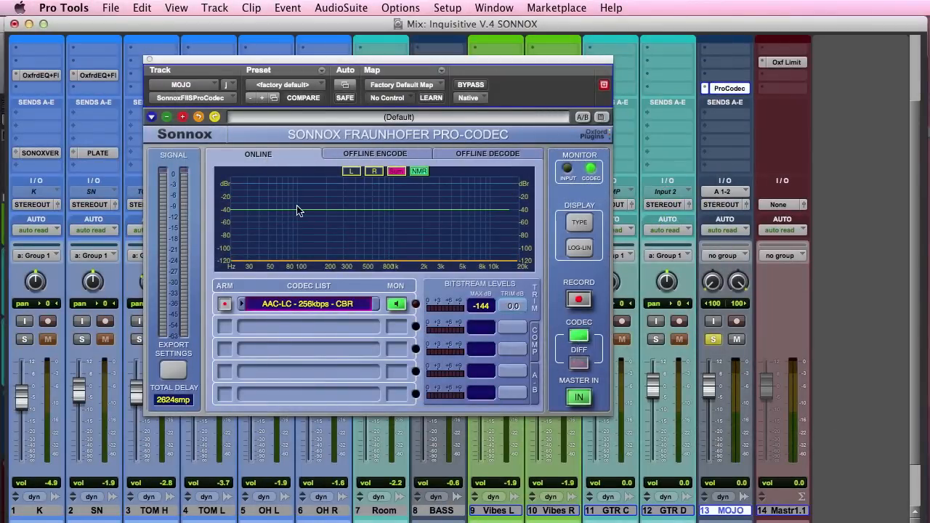
# - Glance at the offline encoding page, return to online auditioning and move the codec settings window aside
pyautogui.click(375, 154)
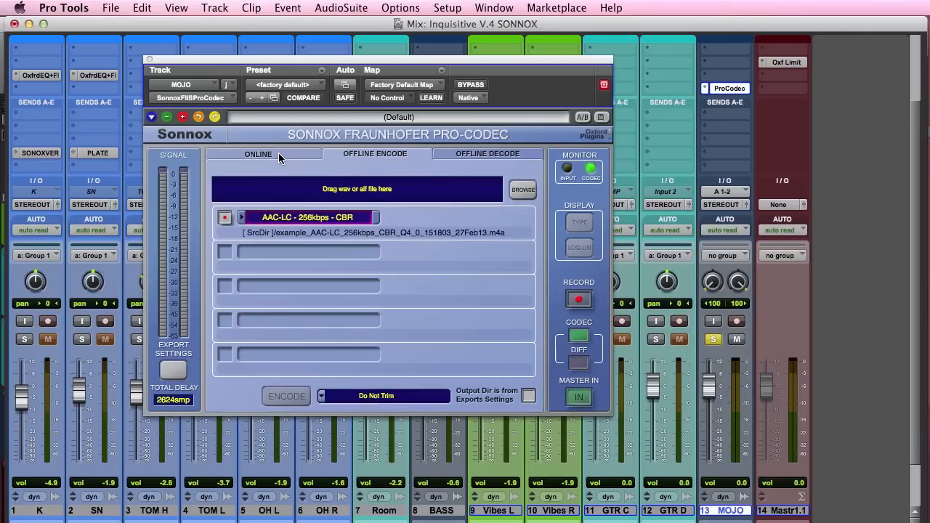
pyautogui.click(259, 154)
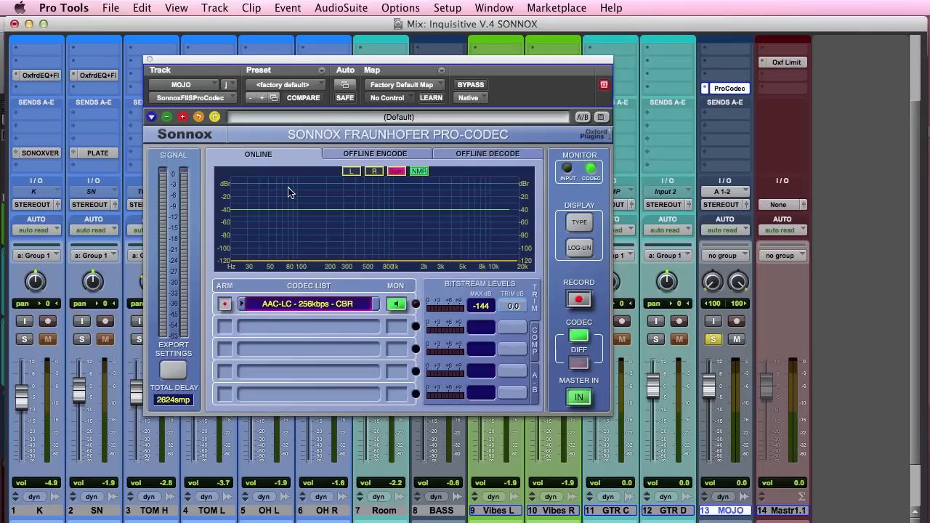
pyautogui.moveTo(506, 195)
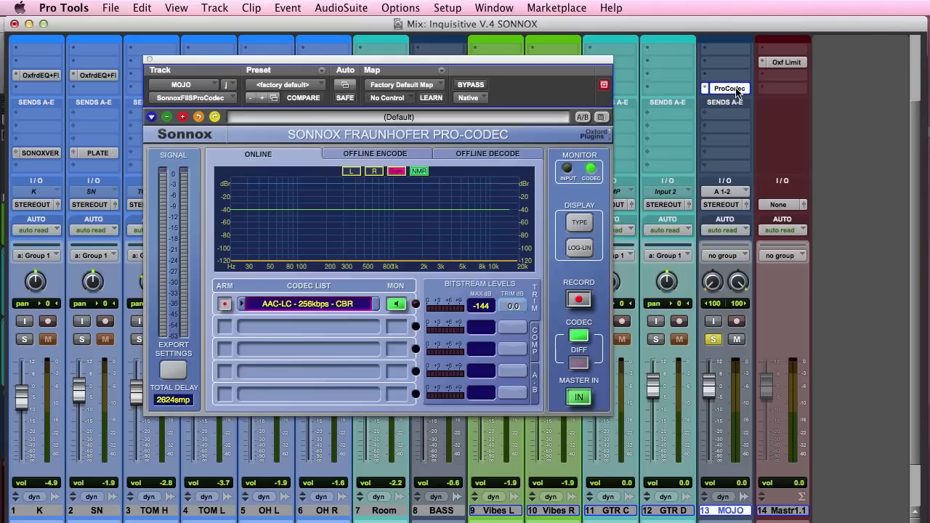
pyautogui.moveTo(732, 96)
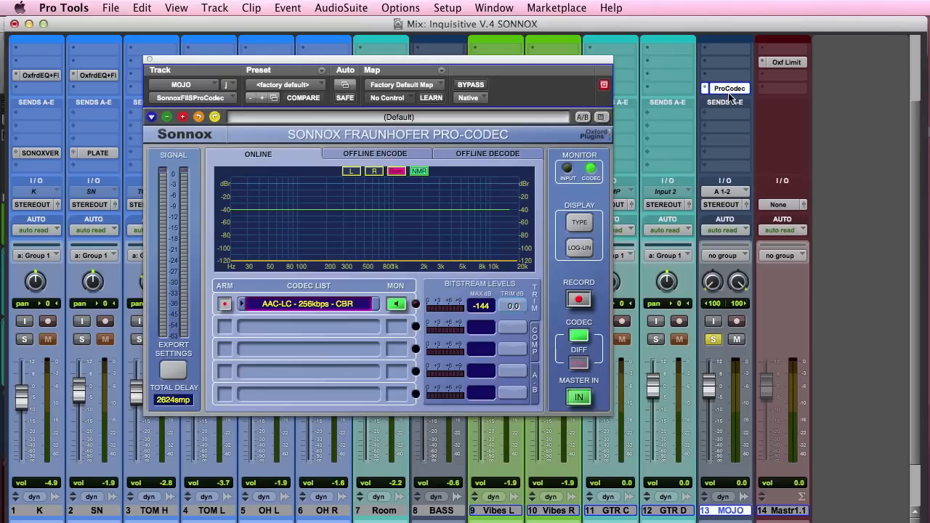
pyautogui.moveTo(360, 165)
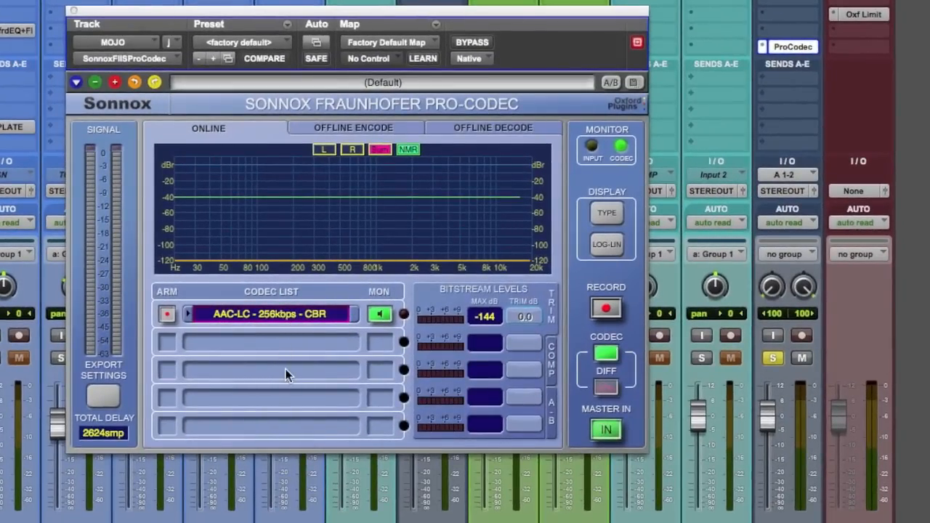
pyautogui.moveTo(285, 398)
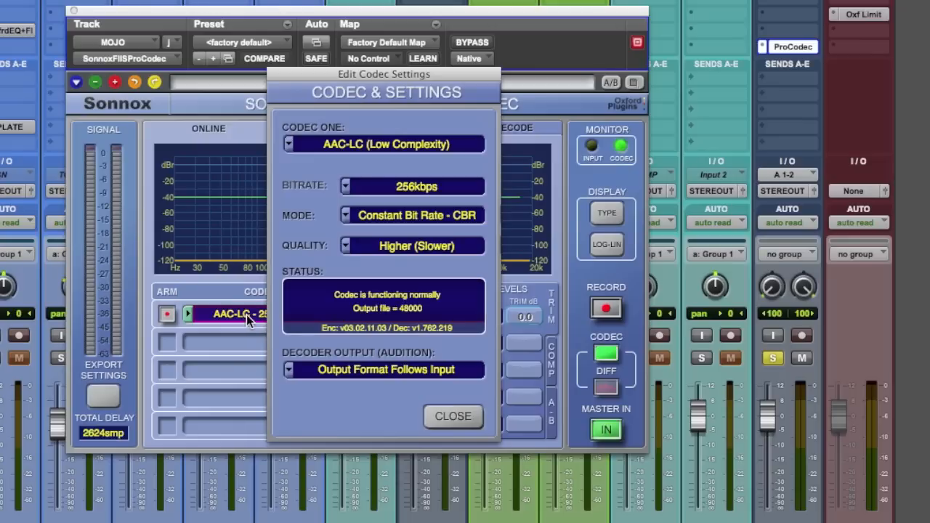
pyautogui.moveTo(384, 73); pyautogui.dragTo(784, 42)
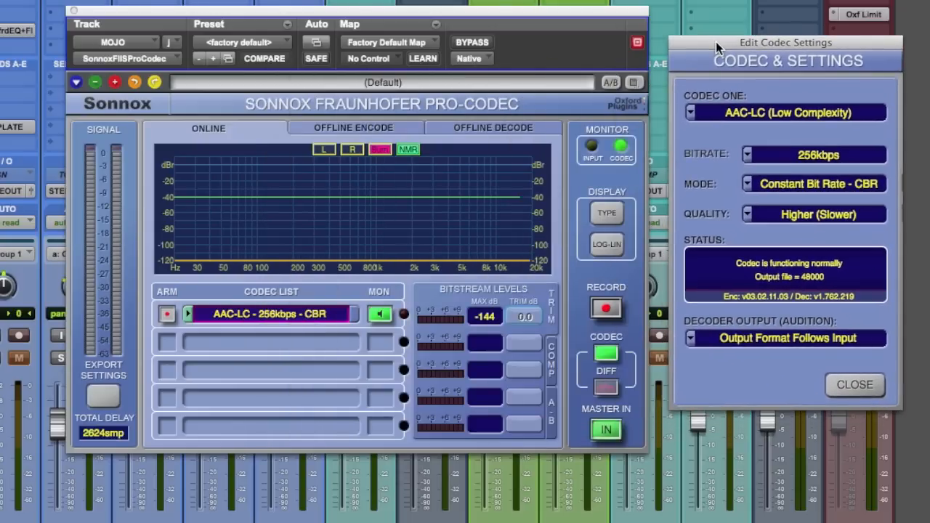
pyautogui.moveTo(810, 122)
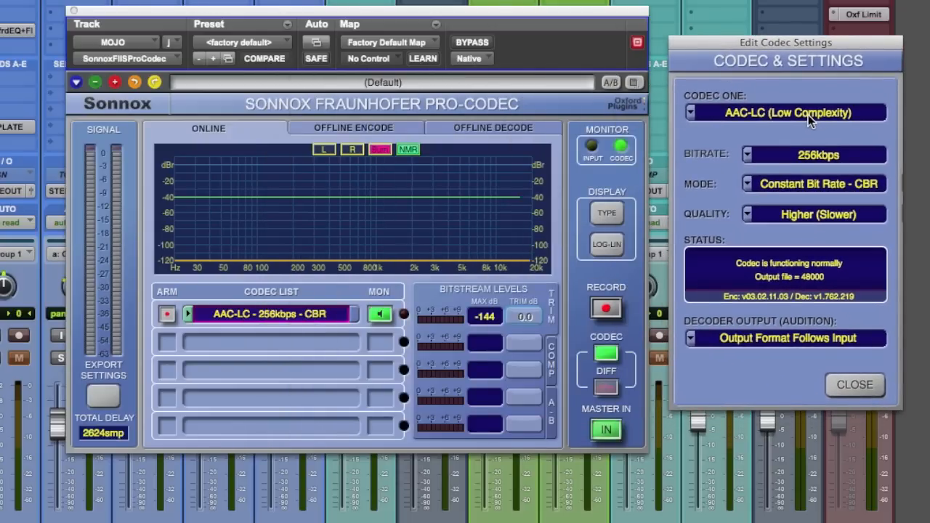
# - Choose AppleAAC iTunes+ (MFIT) at 256kbps VBR, highest quality, as Codec One and close the settings
pyautogui.click(786, 112)
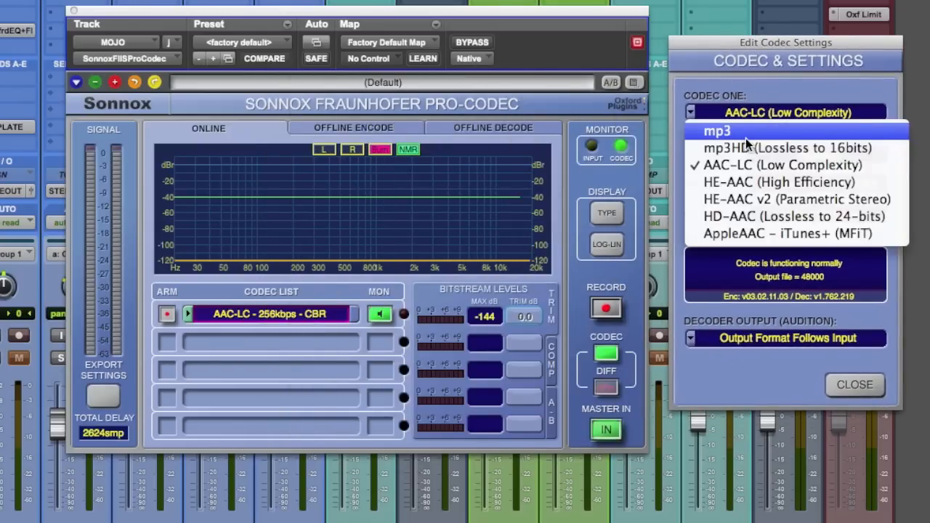
pyautogui.moveTo(767, 171)
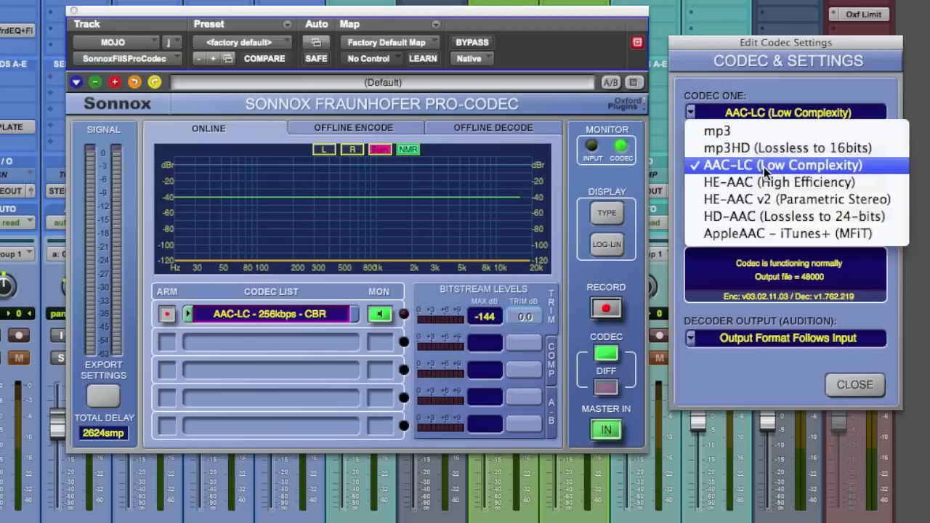
pyautogui.moveTo(777, 182)
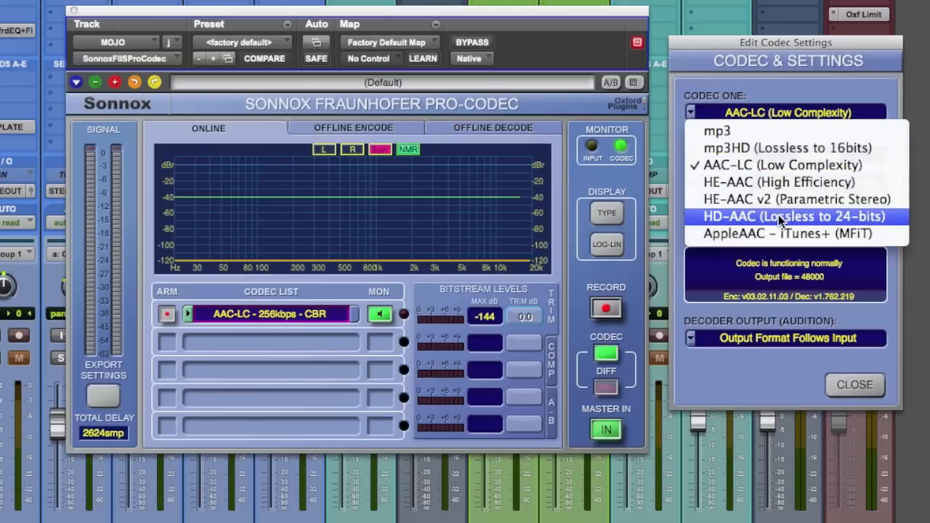
pyautogui.click(781, 112)
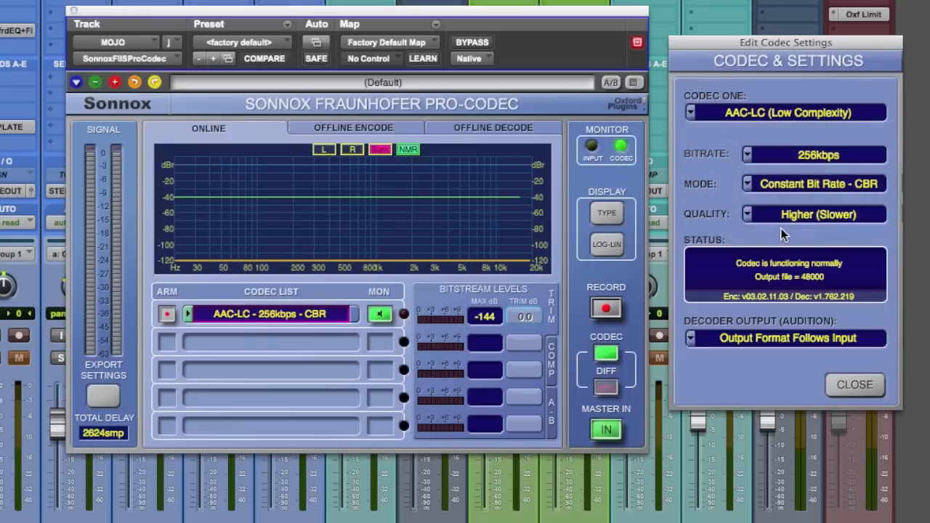
pyautogui.click(785, 112)
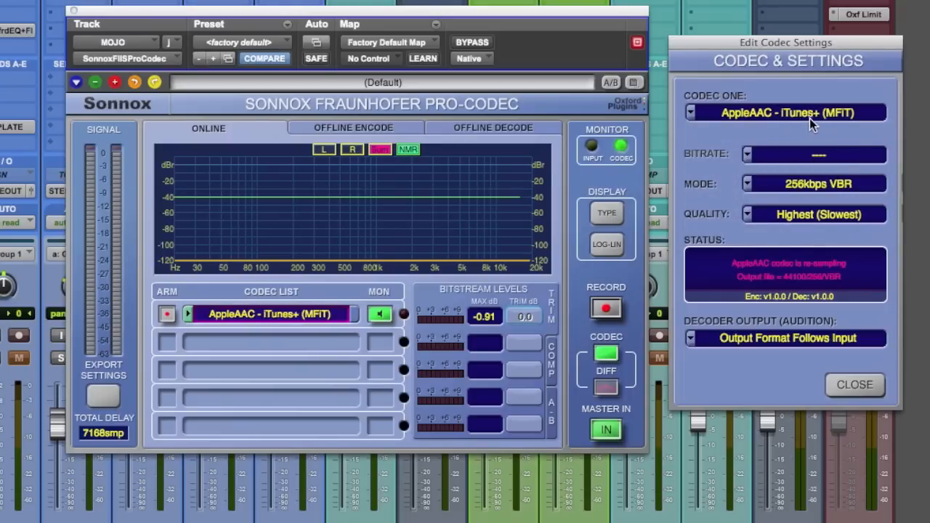
pyautogui.moveTo(817, 183)
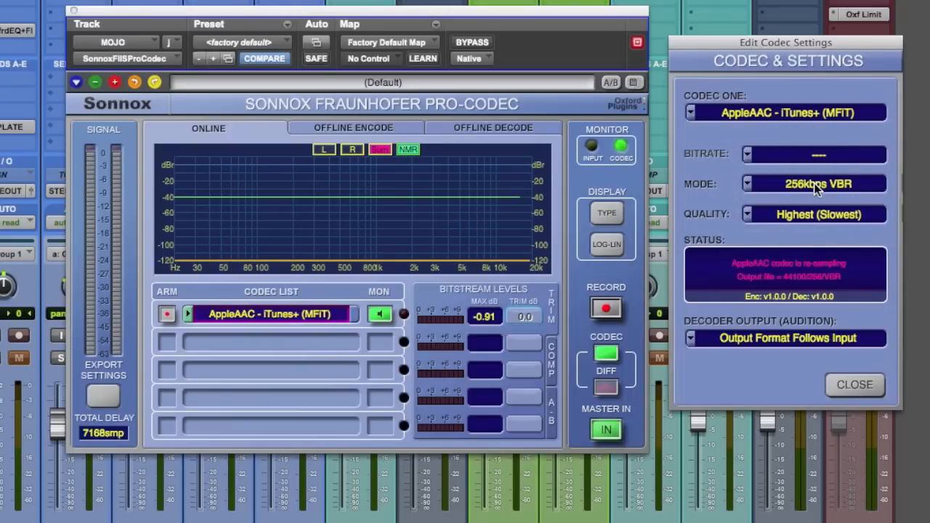
pyautogui.moveTo(810, 209)
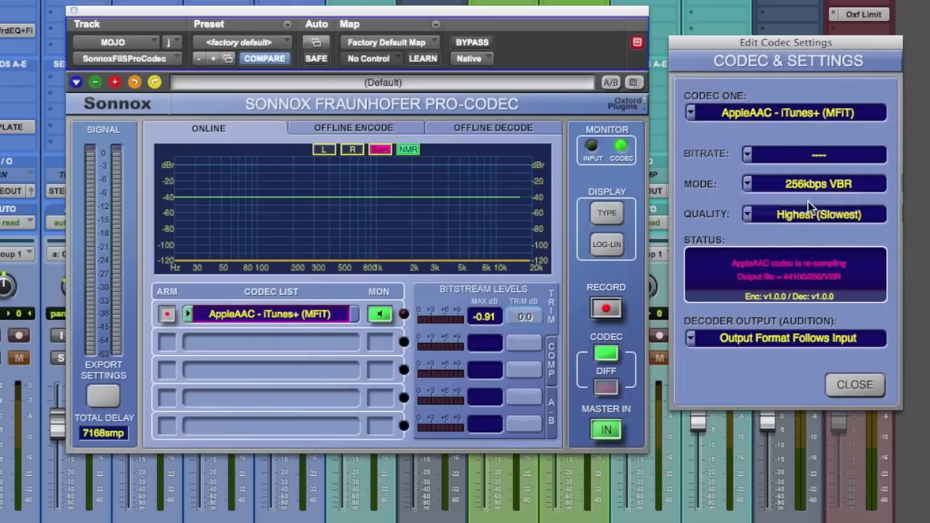
pyautogui.moveTo(804, 231)
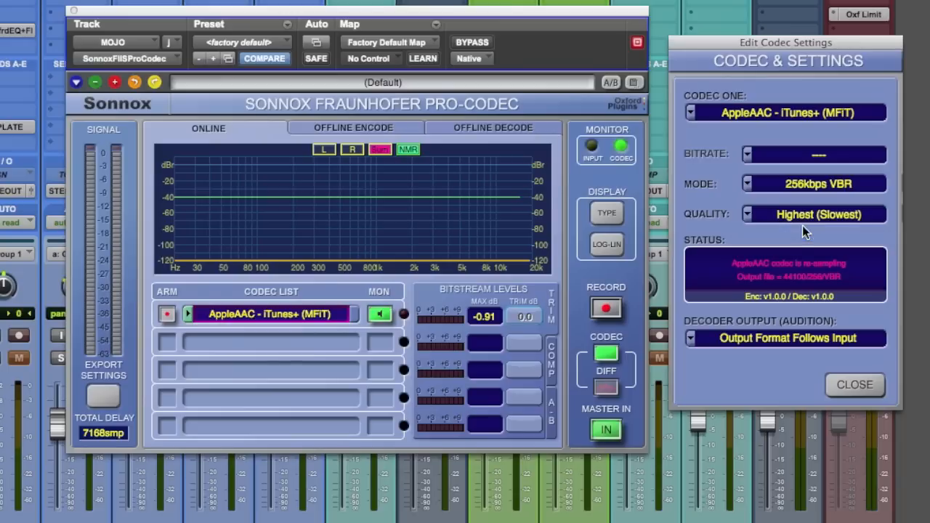
pyautogui.moveTo(812, 286)
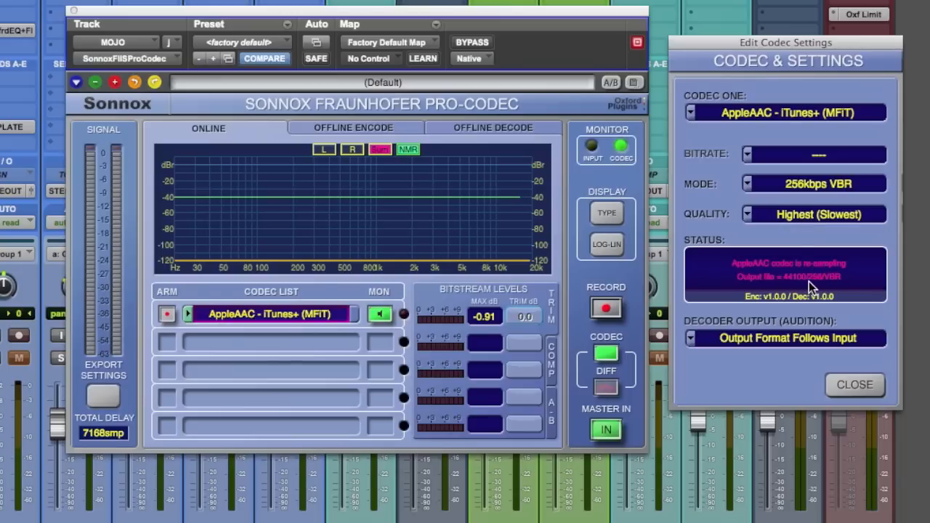
pyautogui.click(854, 383)
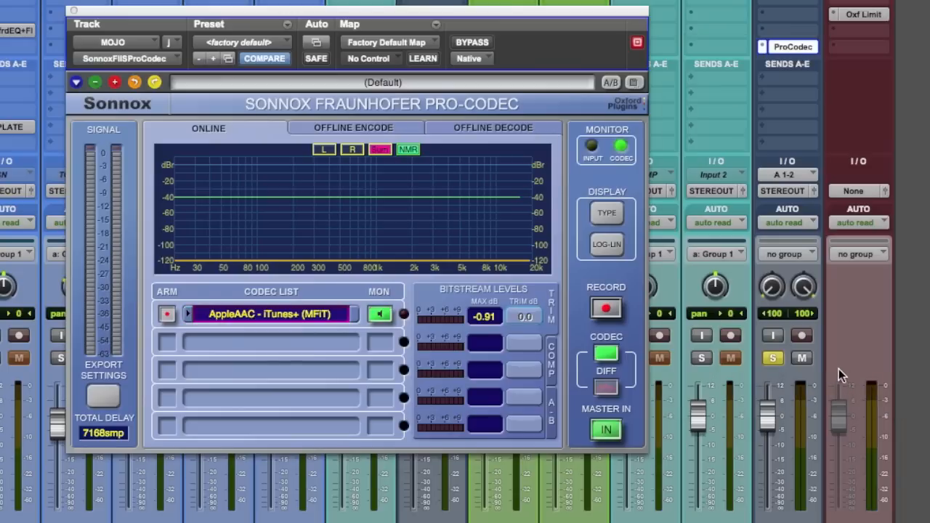
pyautogui.moveTo(285, 355)
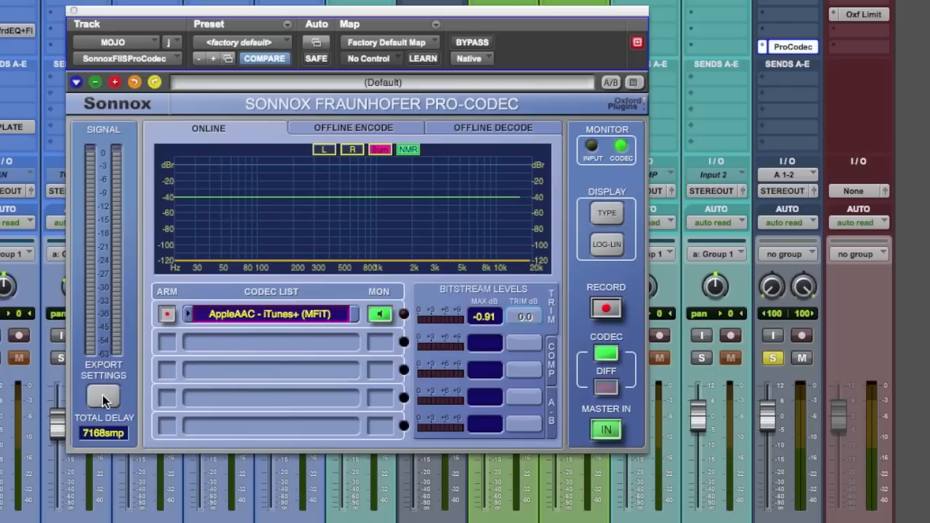
# - Leave codec, bitrate, mode, quality and index out of exported file names, keeping custom string and date/time
pyautogui.click(103, 395)
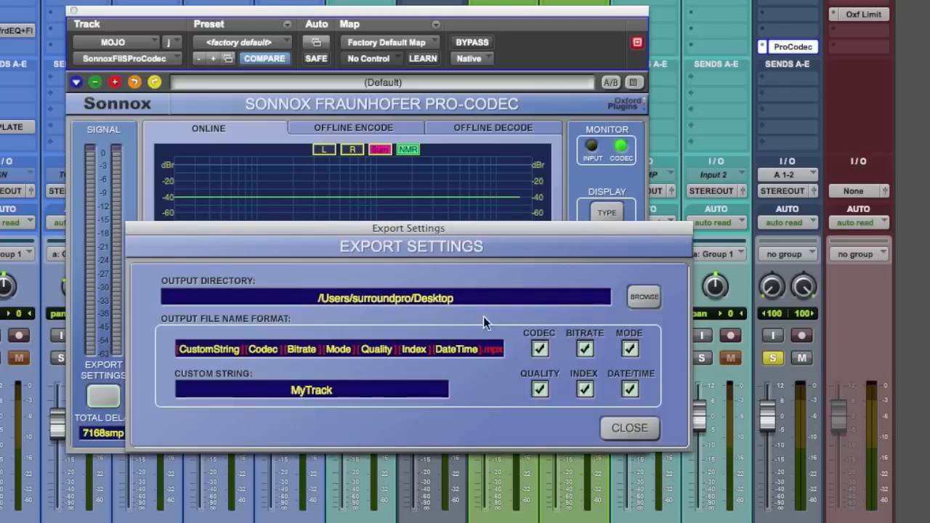
pyautogui.moveTo(456, 316)
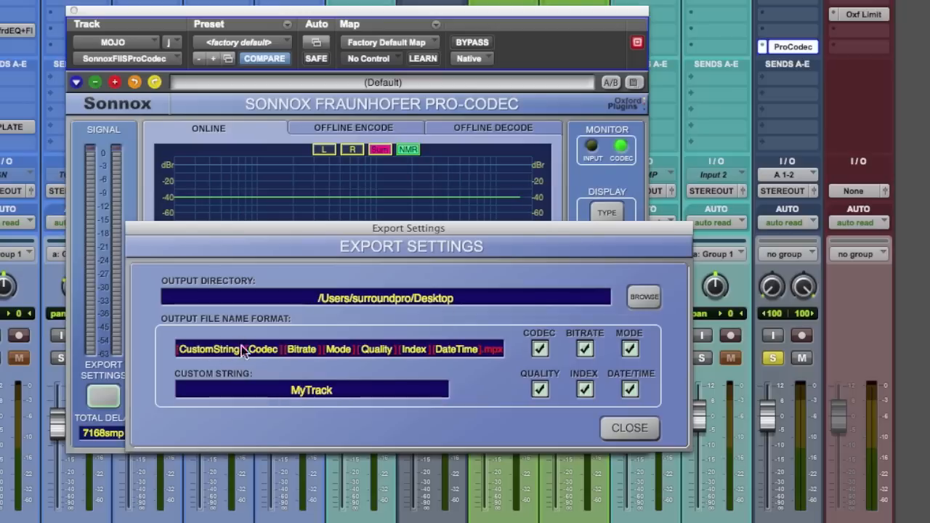
pyautogui.moveTo(337, 353)
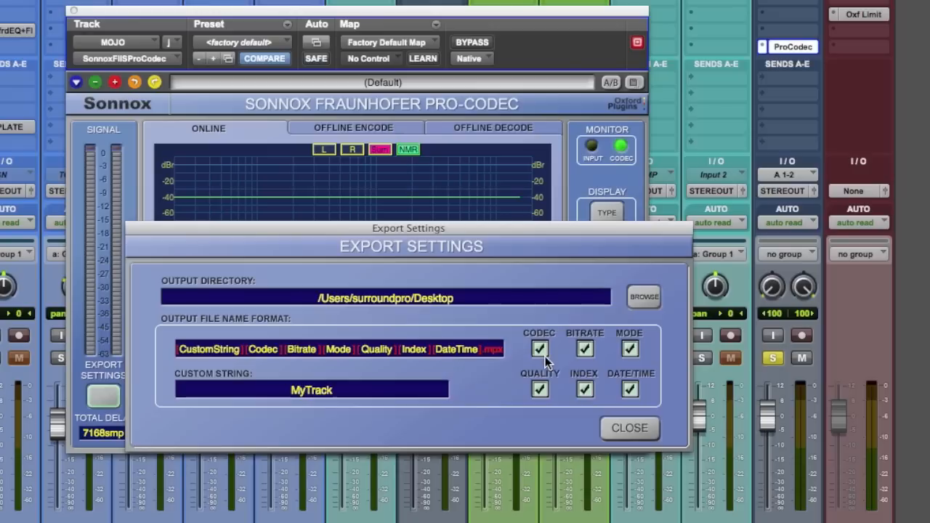
pyautogui.click(539, 349)
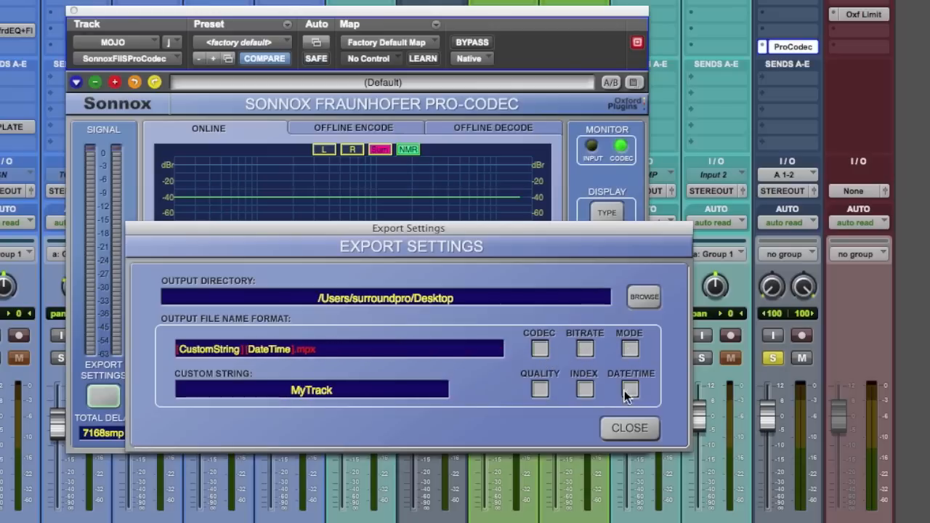
pyautogui.click(630, 389)
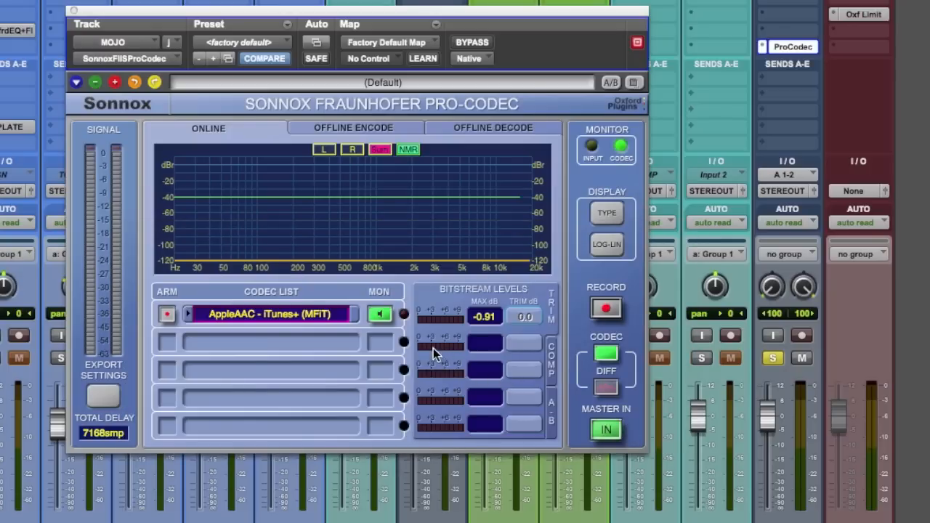
pyautogui.click(592, 145)
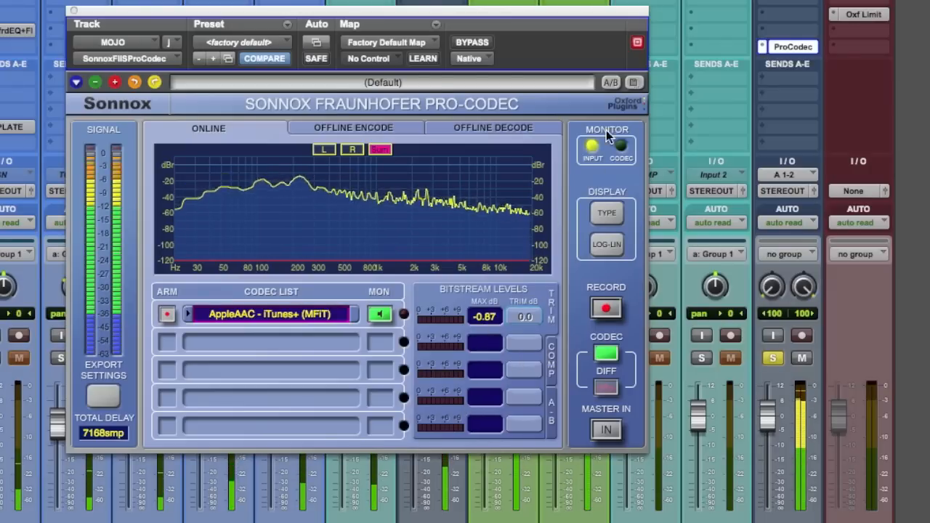
# - Compare the original input with the encoded AppleAAC output, ending on the codec signal with the NMR curve shown
pyautogui.click(621, 145)
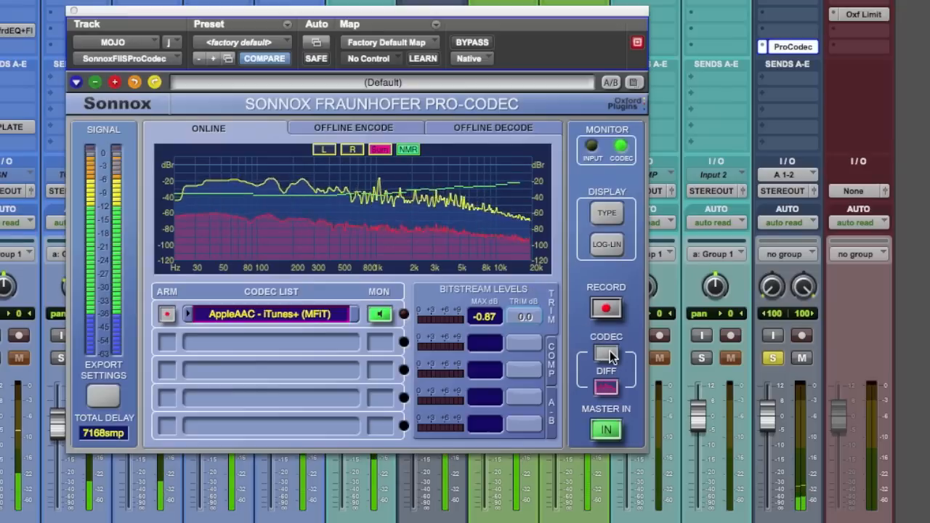
pyautogui.click(606, 355)
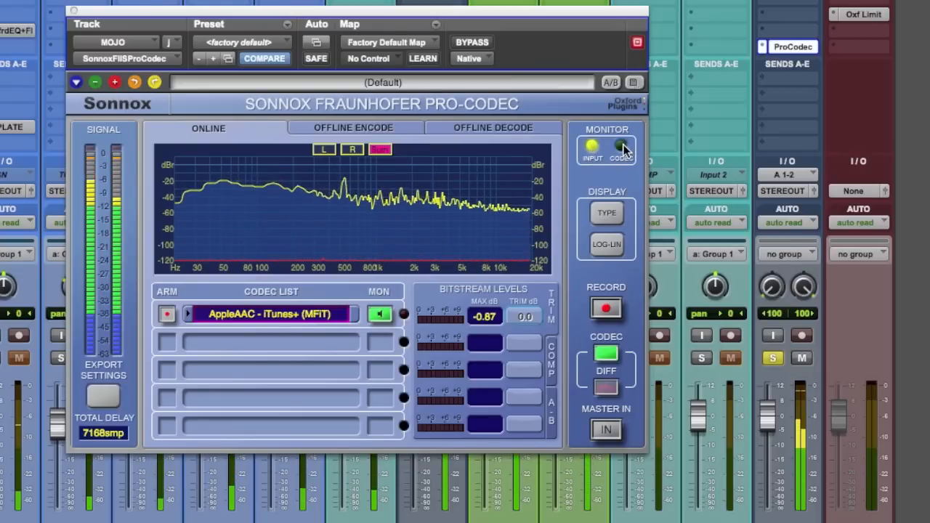
pyautogui.click(622, 146)
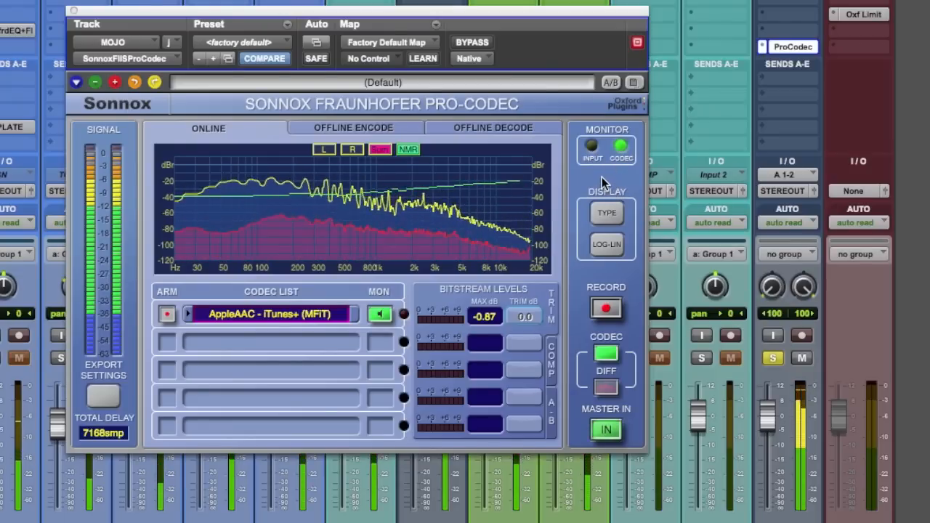
pyautogui.click(591, 145)
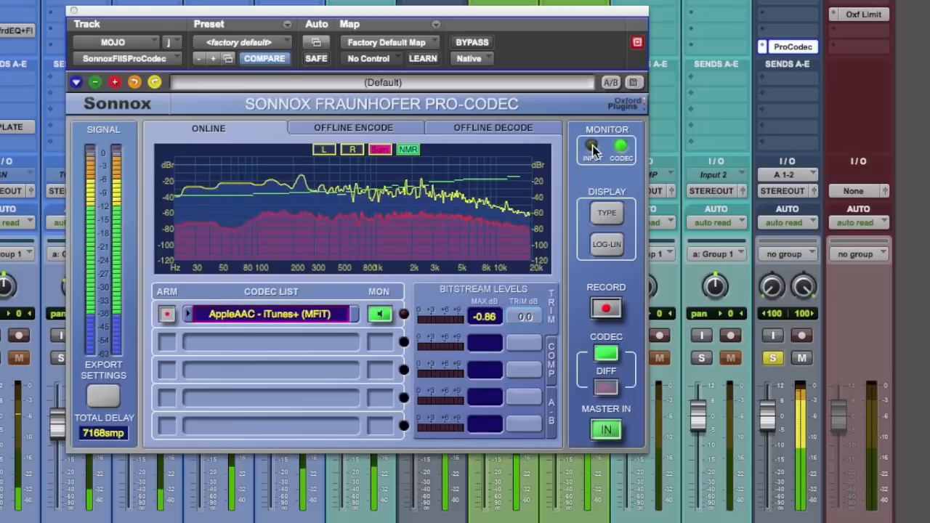
pyautogui.moveTo(508, 192)
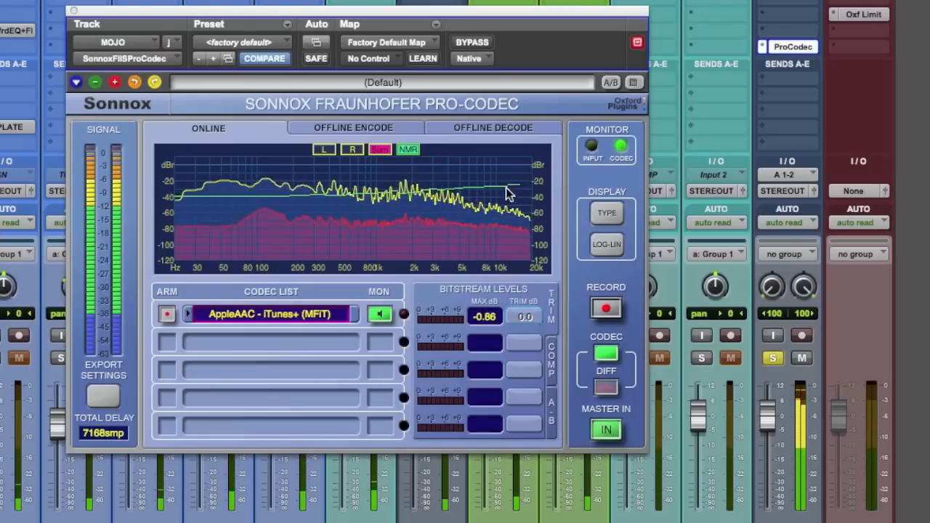
pyautogui.moveTo(523, 187)
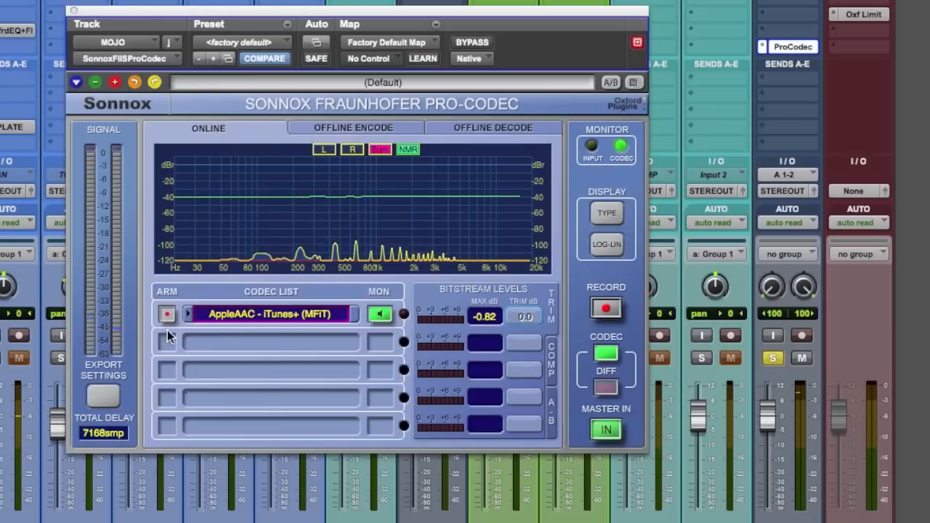
pyautogui.click(165, 314)
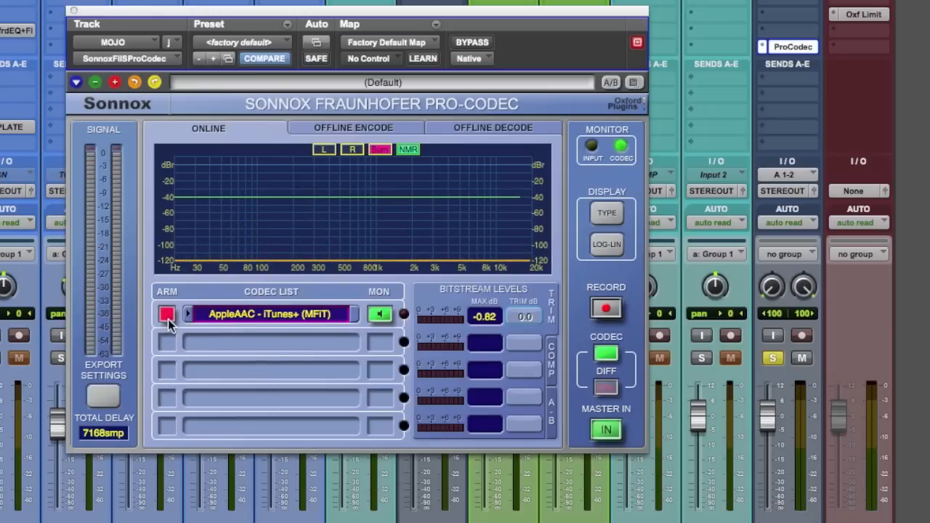
pyautogui.click(165, 313)
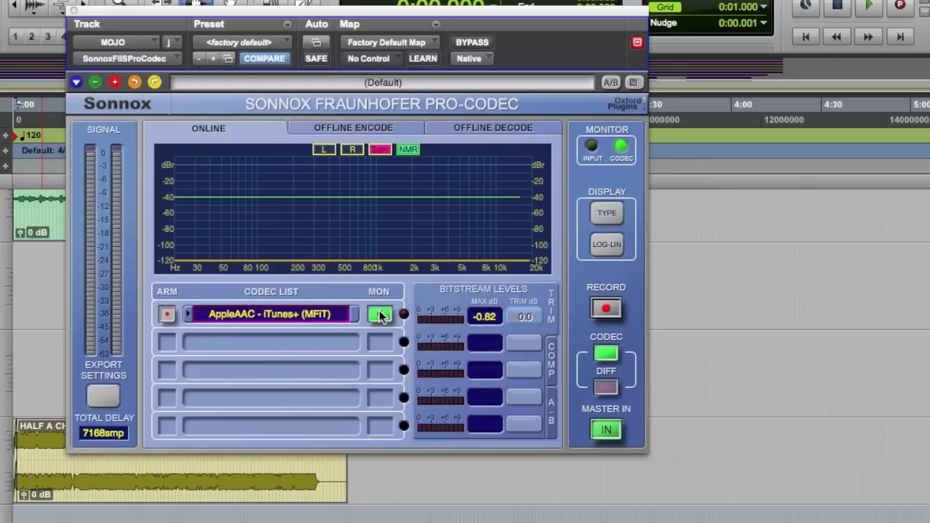
pyautogui.click(379, 313)
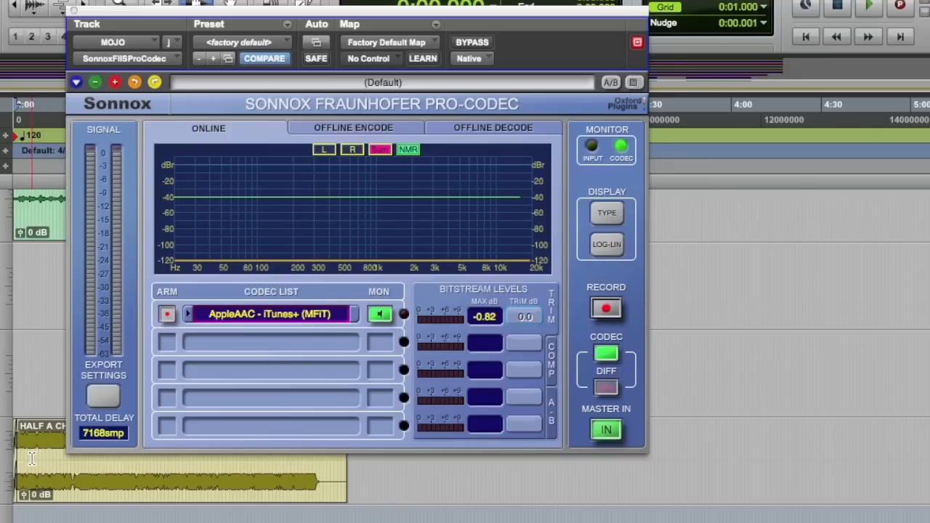
pyautogui.click(166, 313)
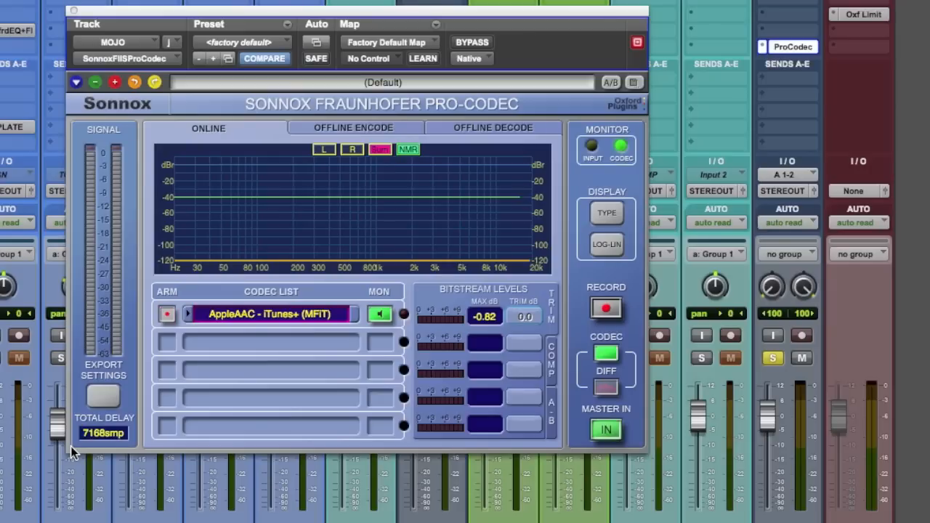
pyautogui.click(167, 314)
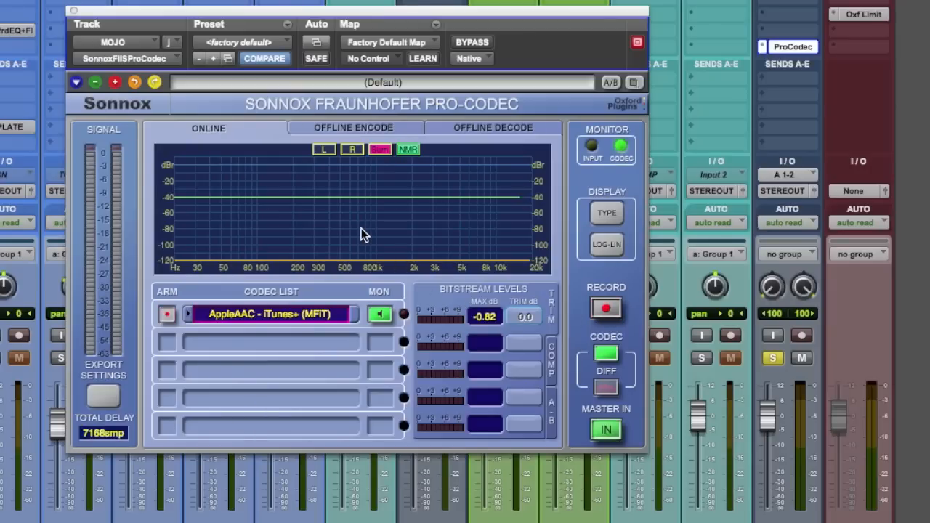
pyautogui.click(604, 308)
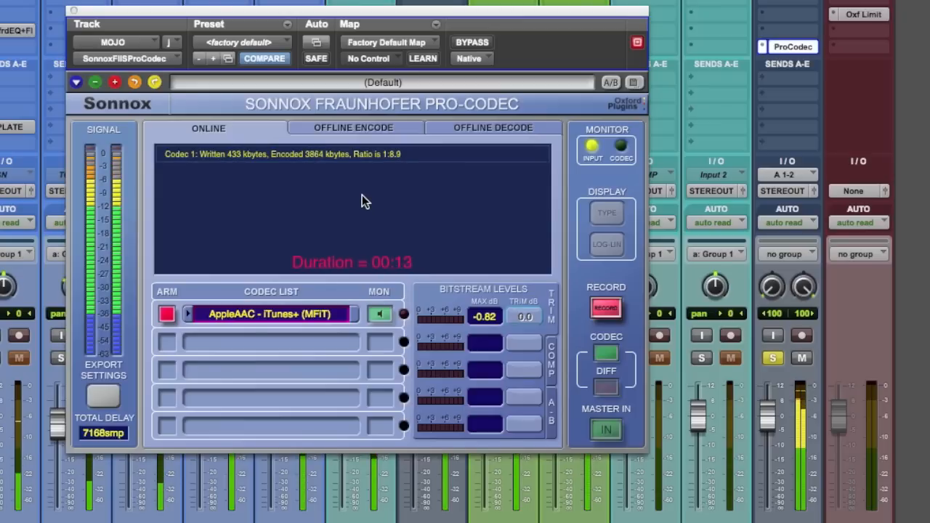
pyautogui.moveTo(383, 211)
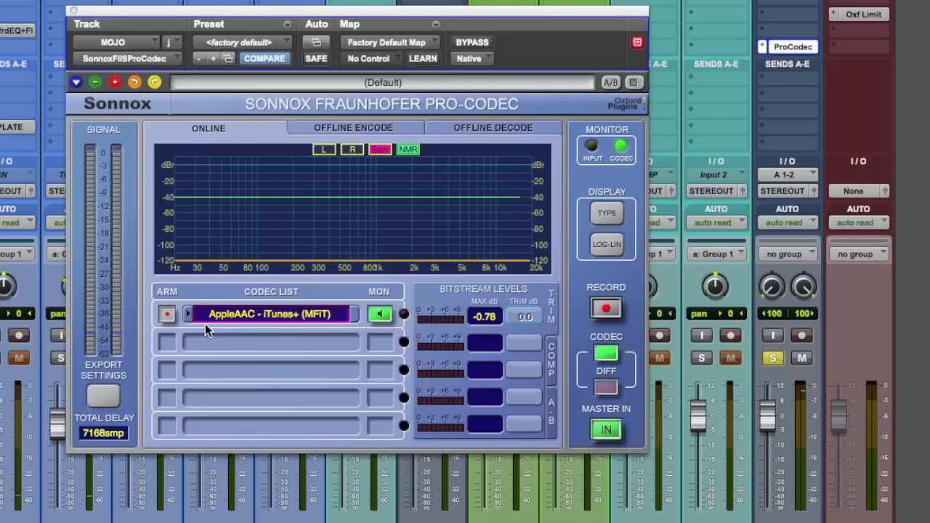
# - Toggle record-arm on the AppleAAC codec and add a second codec slot to the list
pyautogui.click(165, 314)
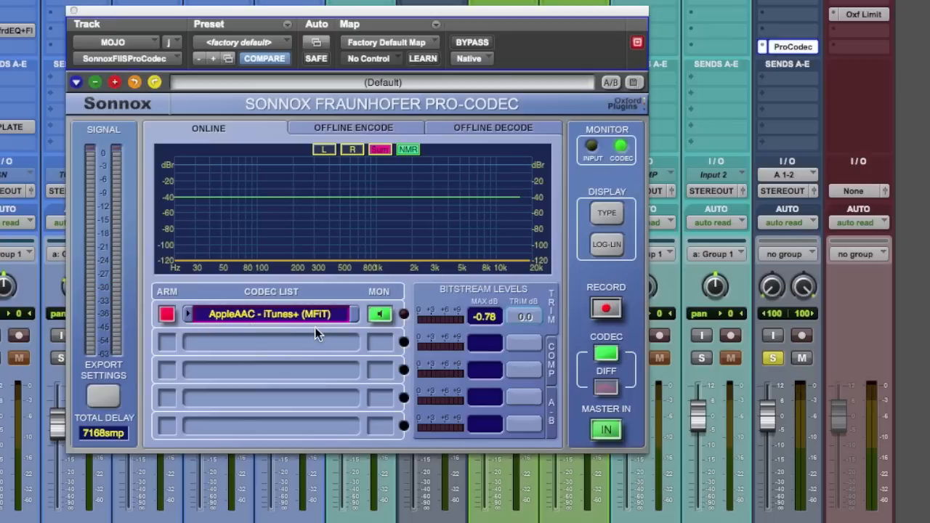
pyautogui.click(165, 314)
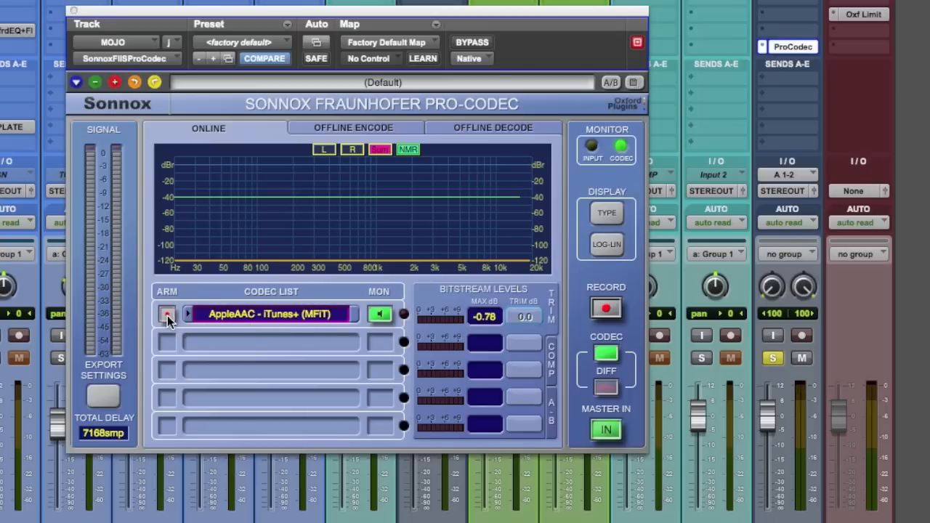
pyautogui.click(166, 314)
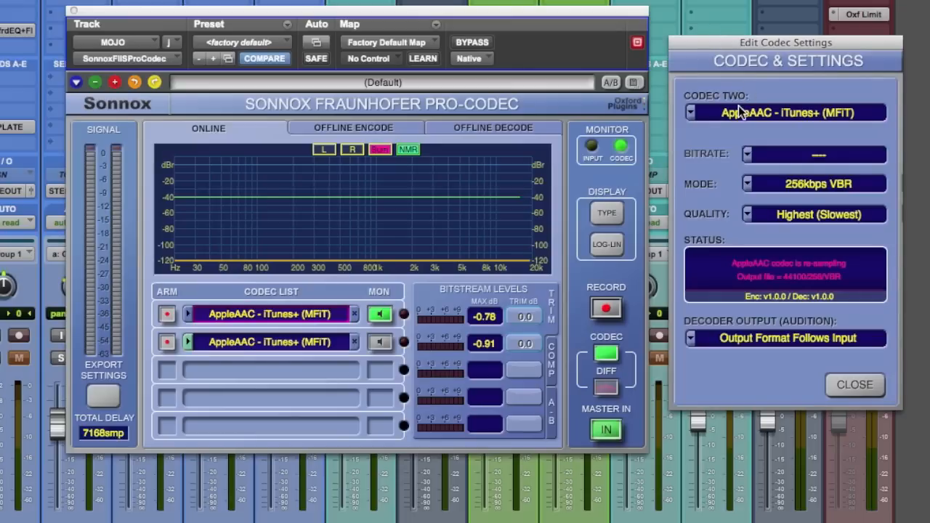
# - Try mp3 and HE-AAC, then set Codec Two to HD-AAC (Lossless to 24-bits) at Core 128kbps CBR
pyautogui.click(785, 112)
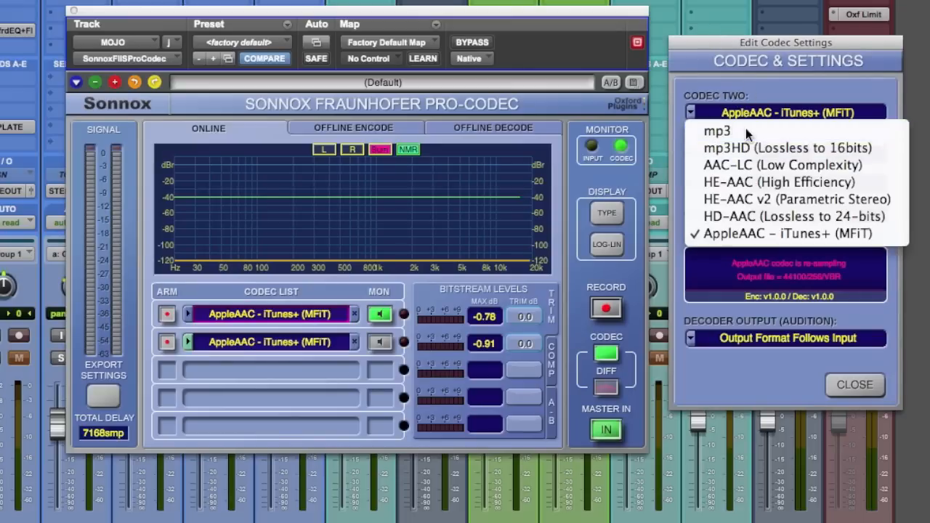
pyautogui.click(717, 131)
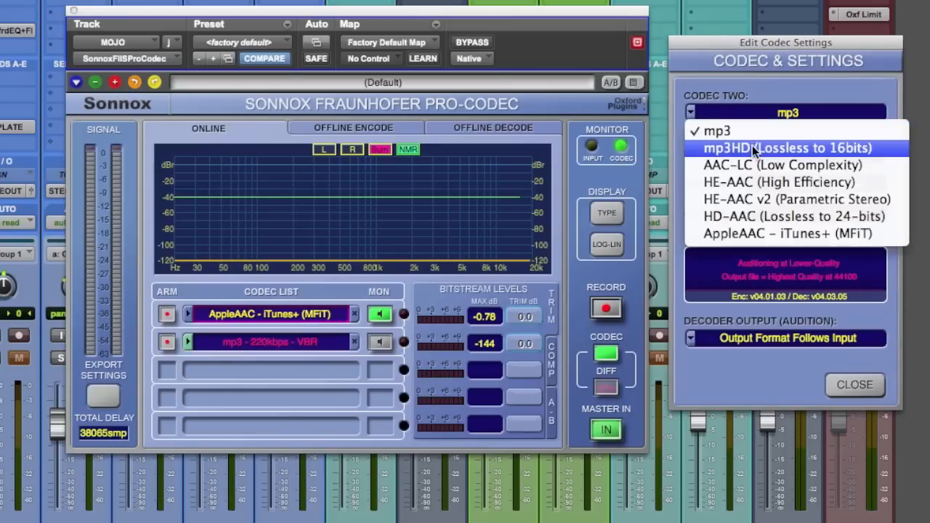
pyautogui.click(779, 182)
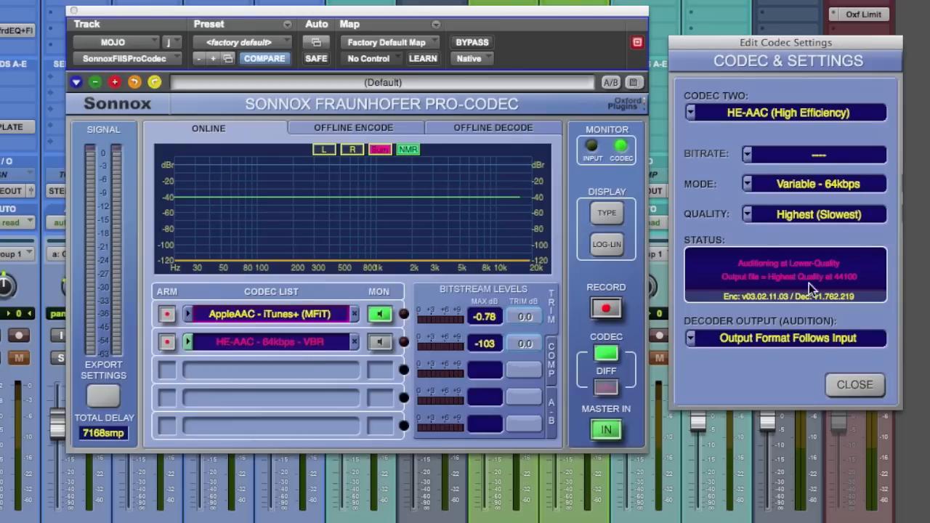
pyautogui.click(784, 112)
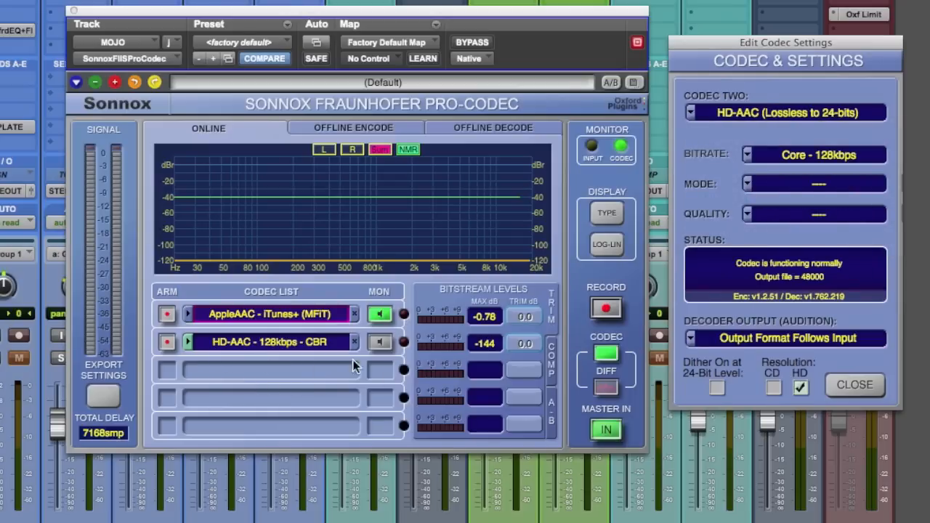
# - Audition the HD-AAC codec output, then switch monitoring back to the AppleAAC codec
pyautogui.click(379, 341)
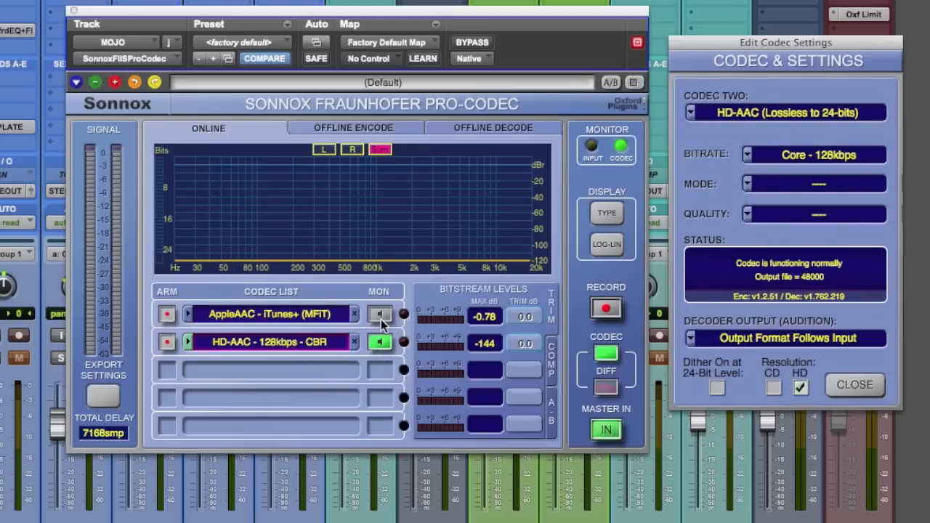
pyautogui.click(379, 314)
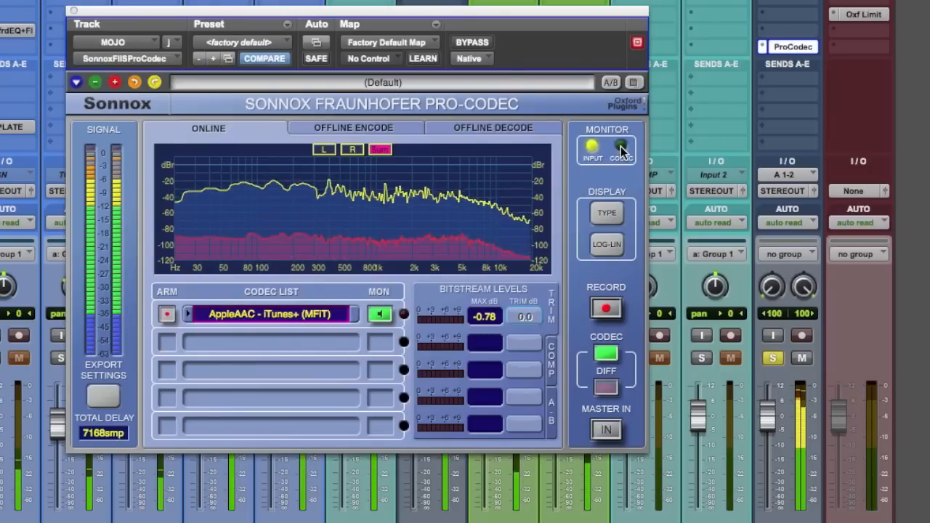
# - Monitor the AppleAAC encoded output again so the noise-to-mask curve overlays the spectrum
pyautogui.click(620, 148)
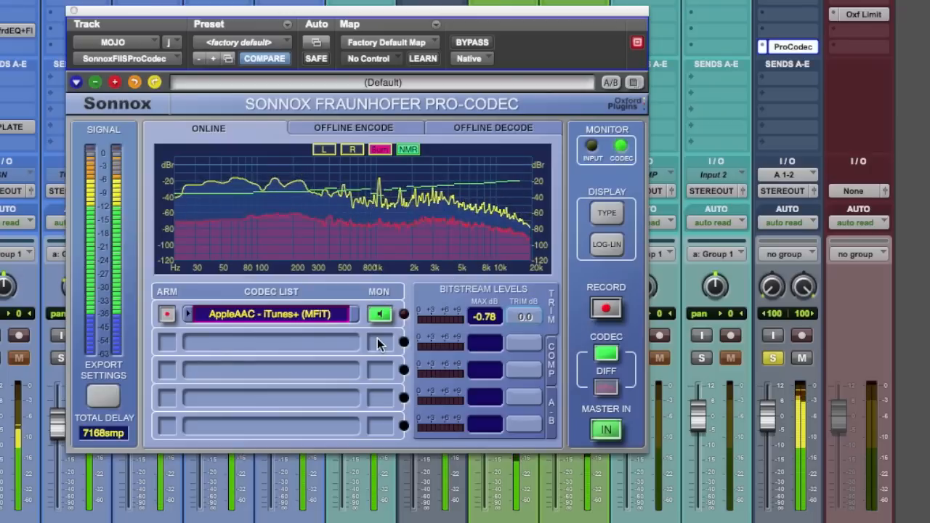